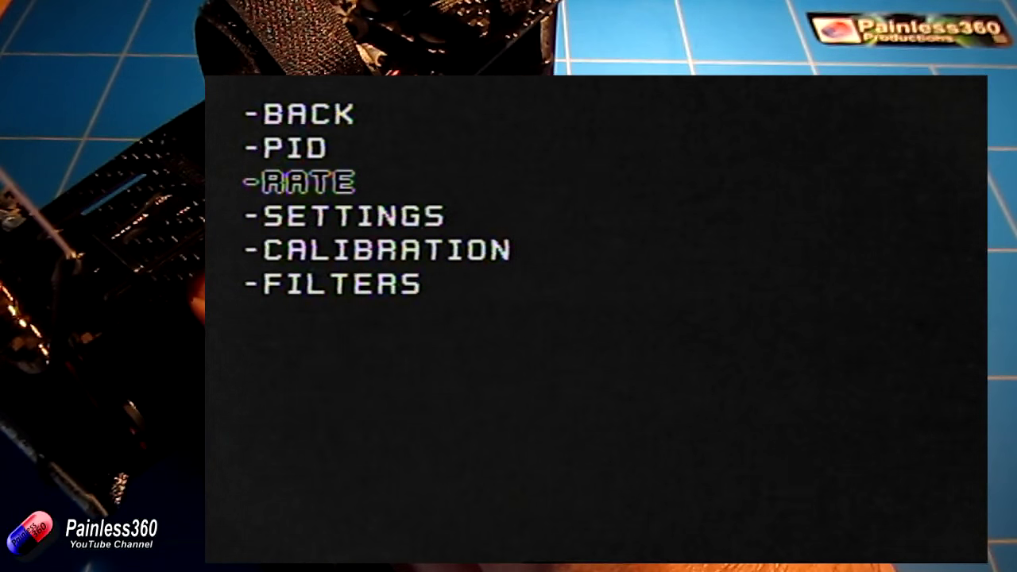
Leave the flight controller submenu and return to the main OSD menu.
key("Down")
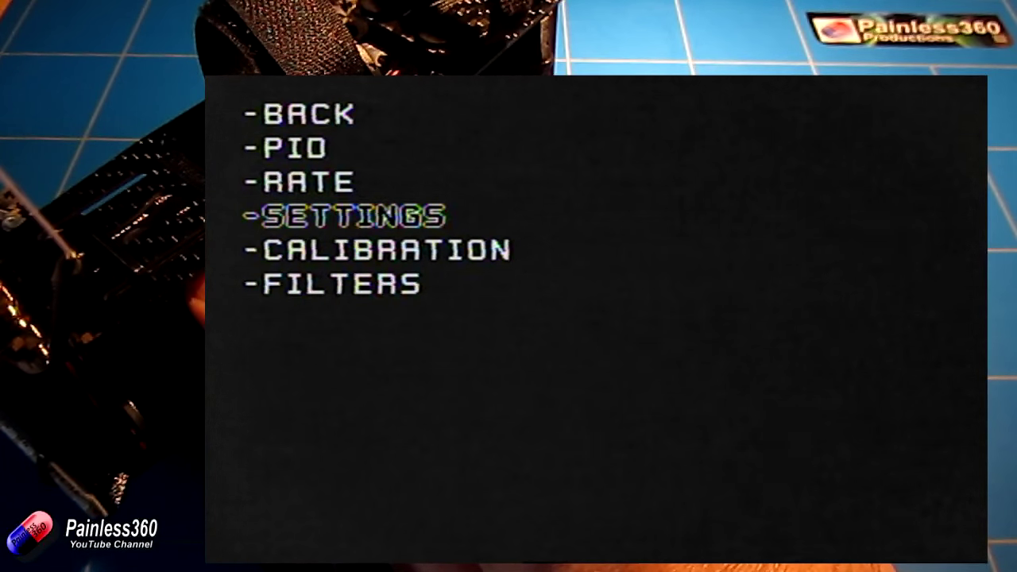
left_click(349, 216)
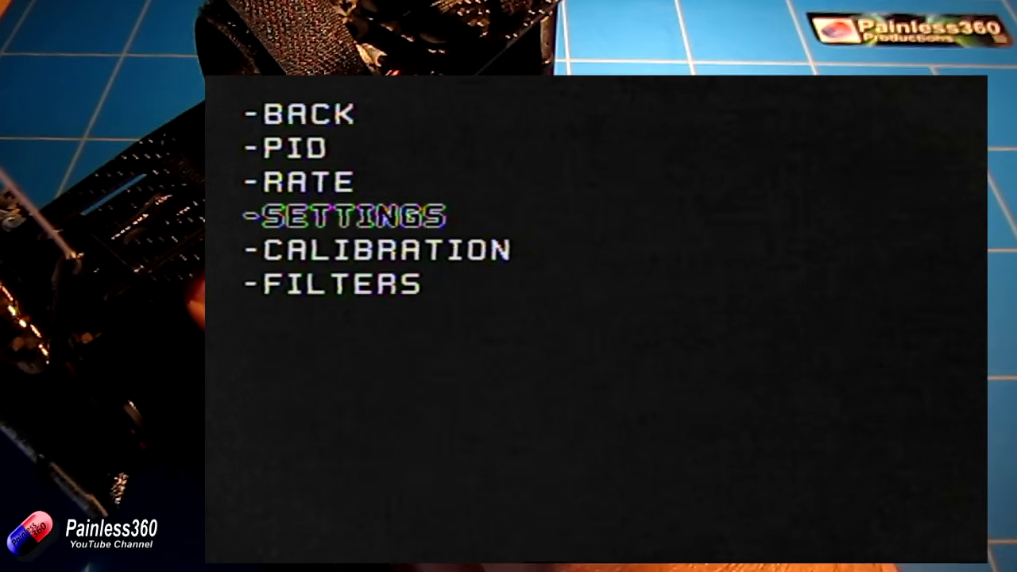
key("Down")
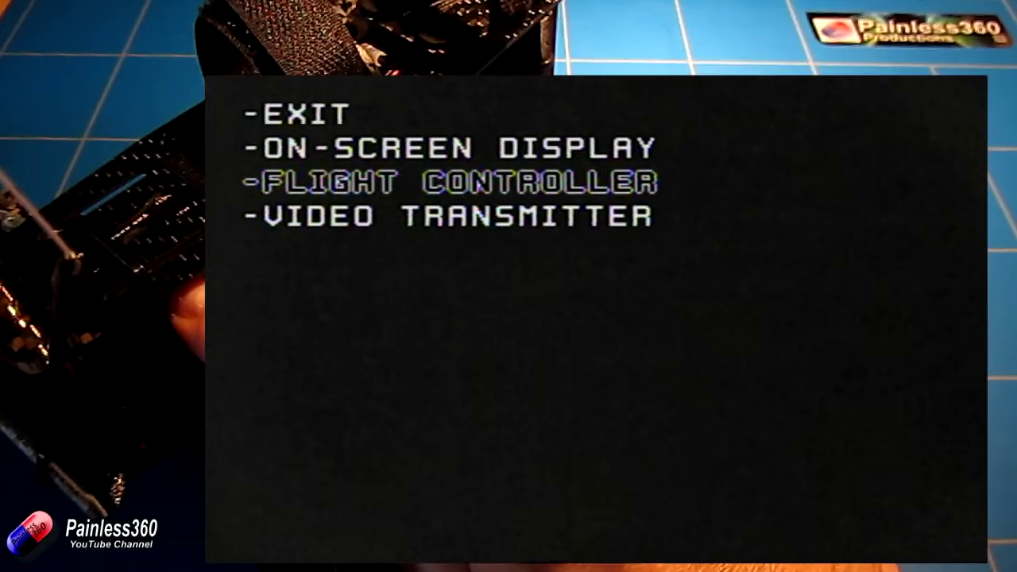
key("Down")
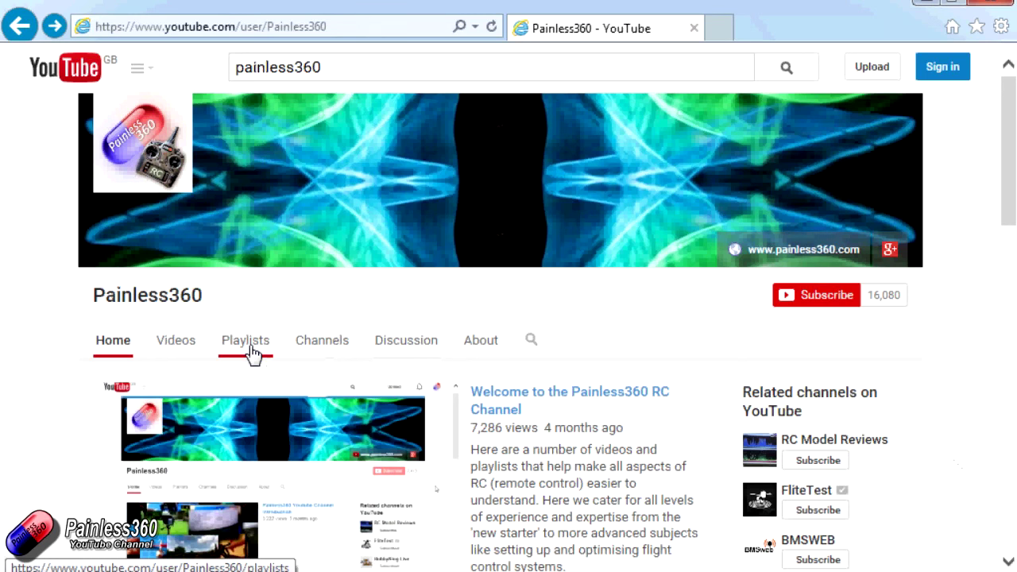
Show the Painless360 channel's Playlists page.
left_click(245, 340)
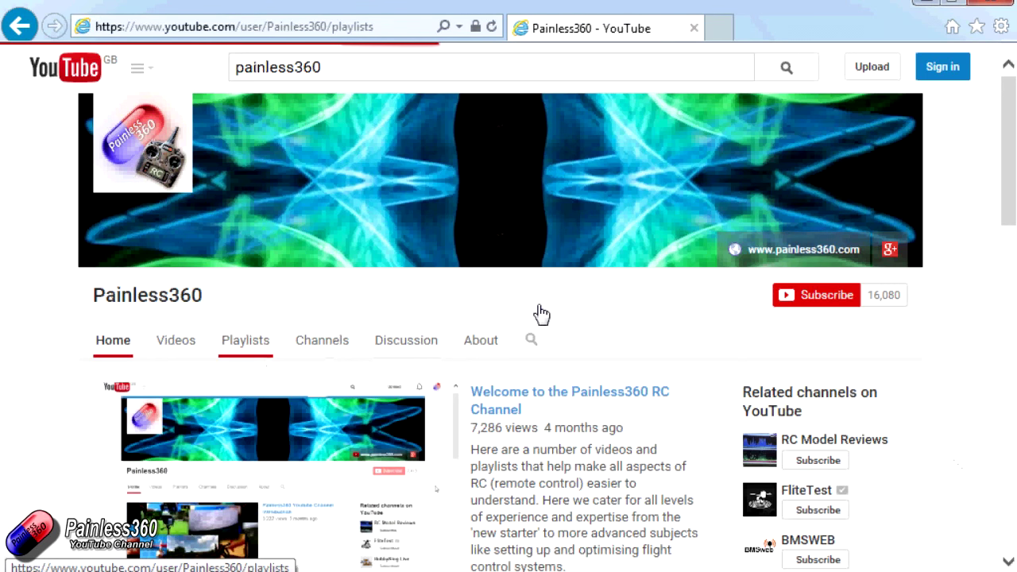
left_click(244, 340)
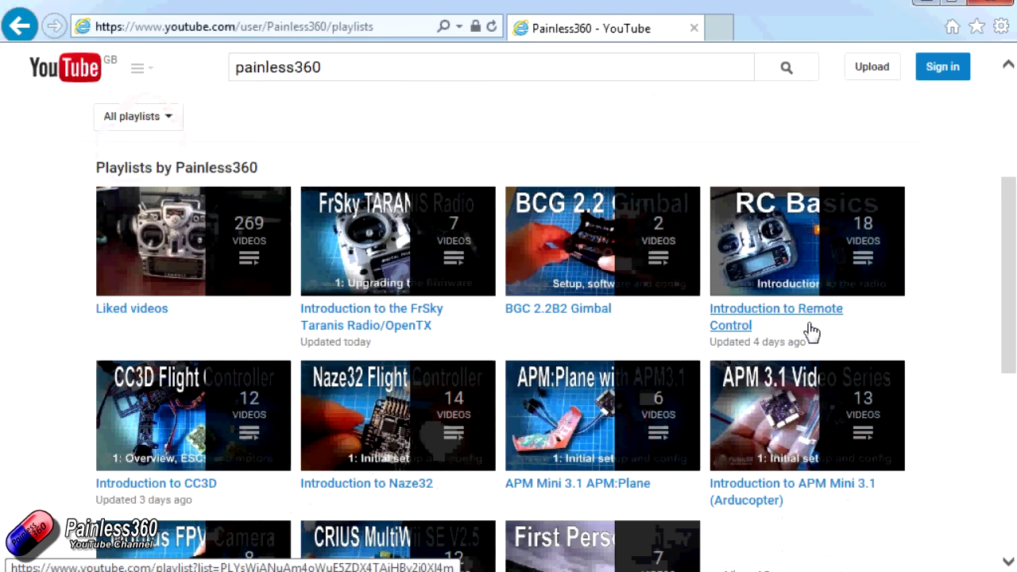
mouse_move(607, 335)
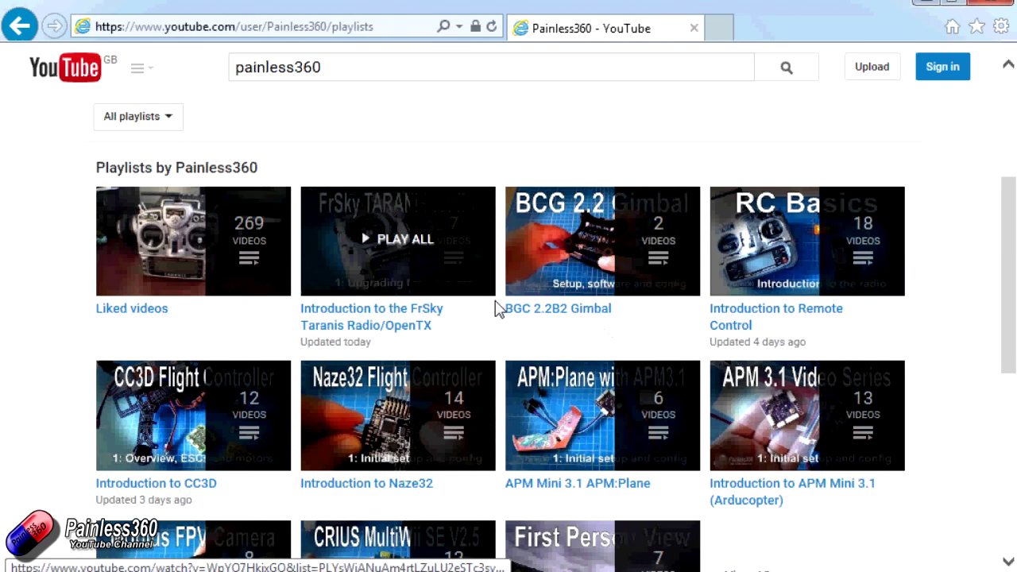
mouse_move(833, 328)
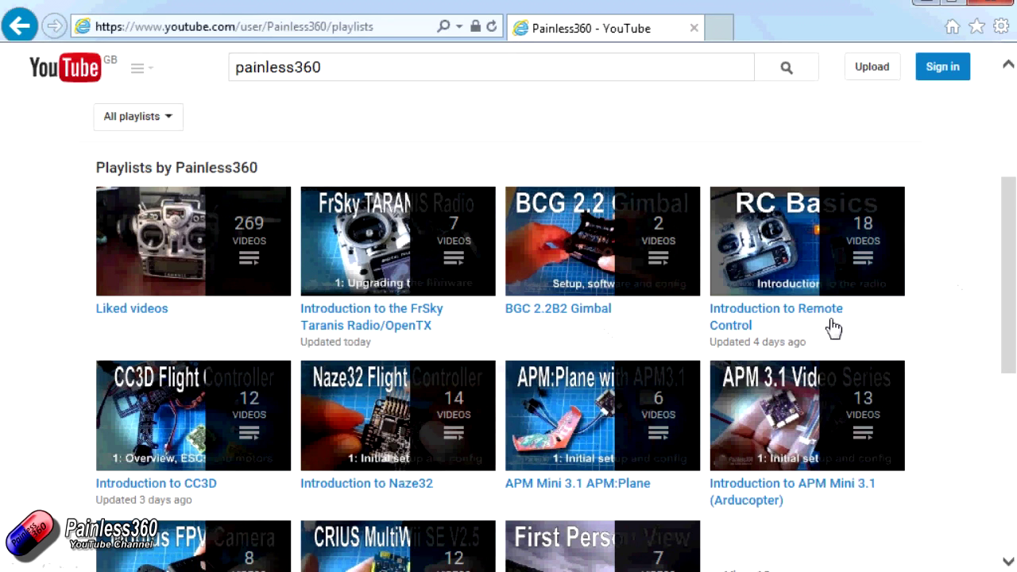
mouse_move(776, 316)
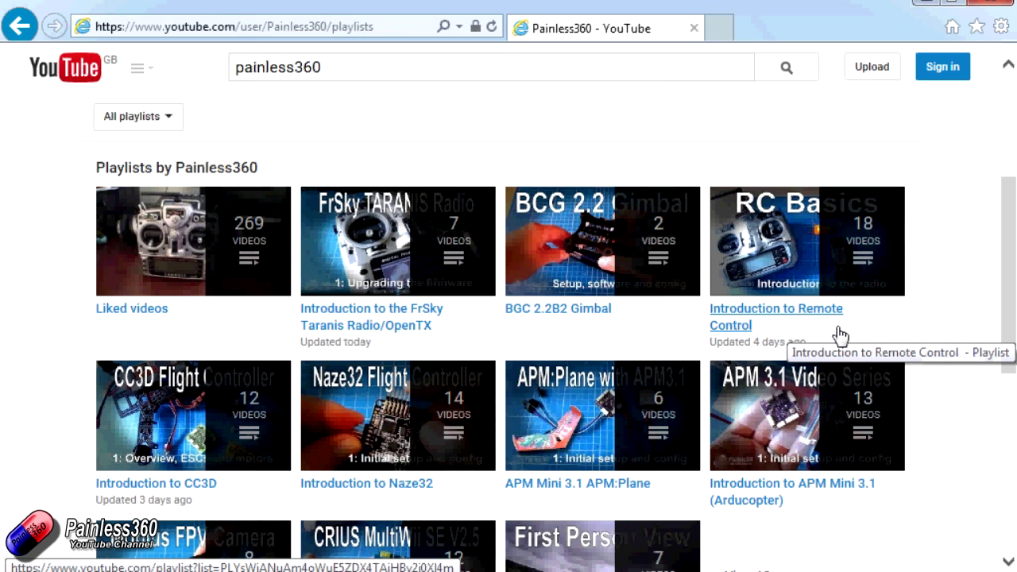
mouse_move(830, 332)
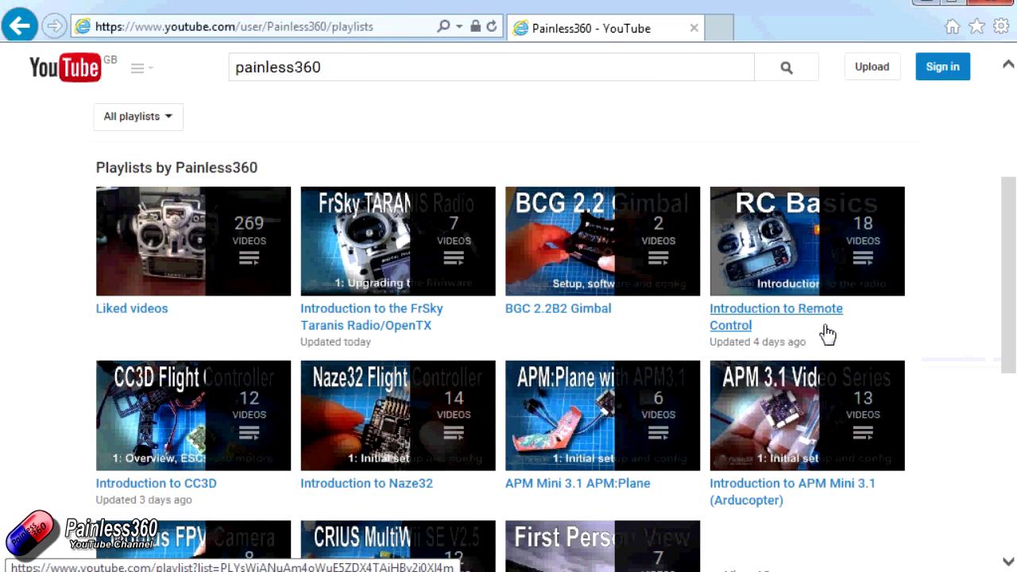